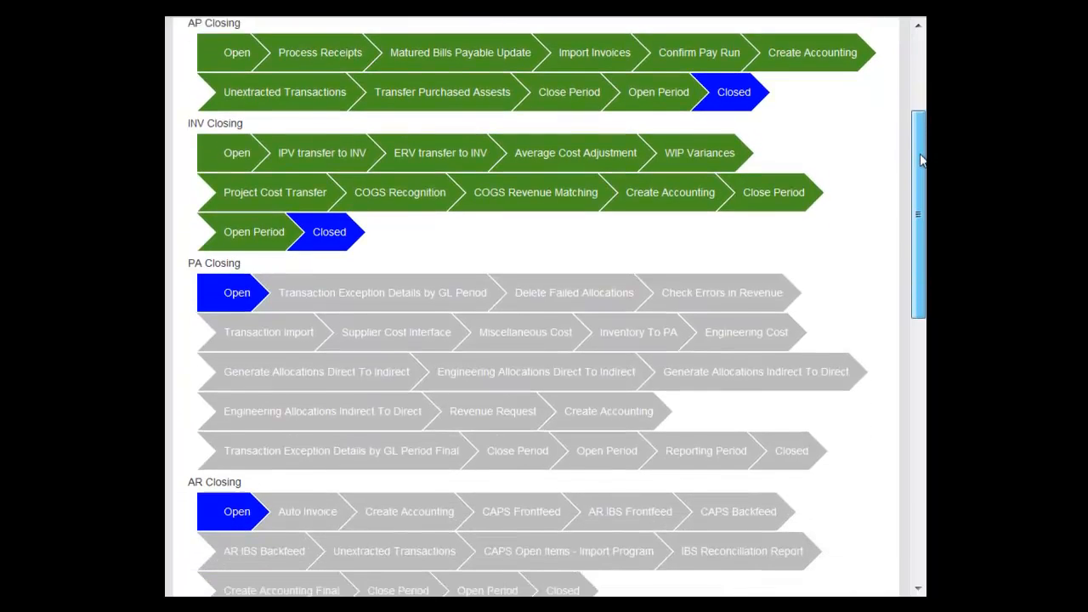
Begin PA closing for AVIO_LEDGERSET from the Project Accounting closing page.
{"action": "scroll", "scroll_direction": "down", "scroll_amount": 3}
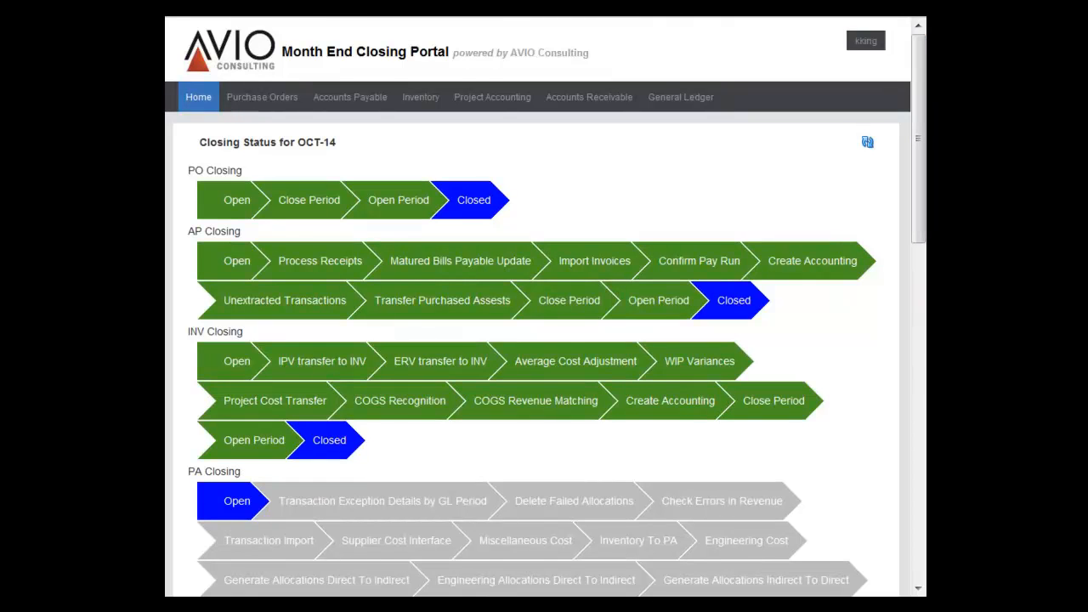
{"action": "left_click", "coordinate": [493, 96]}
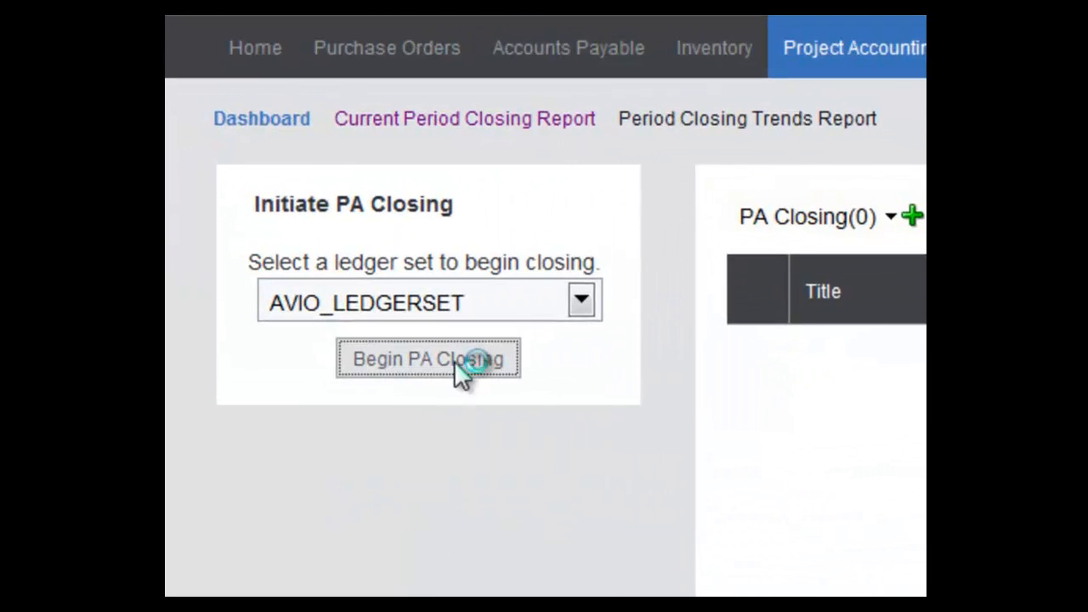
{"action": "left_click", "coordinate": [429, 359]}
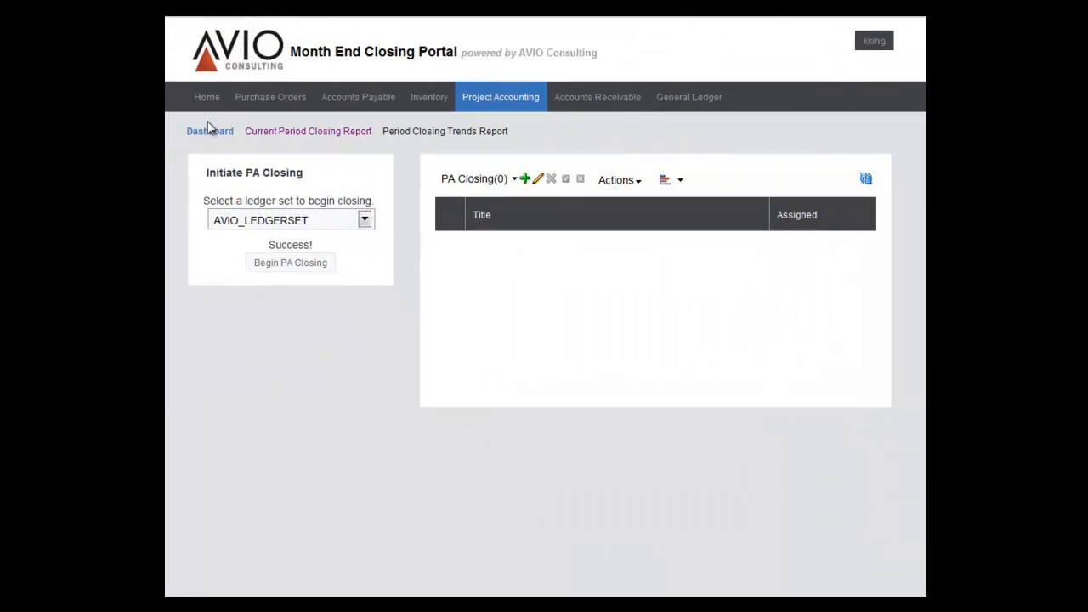
Check the PA Closing Status report, then return to the closing task list.
{"action": "left_click", "coordinate": [307, 131]}
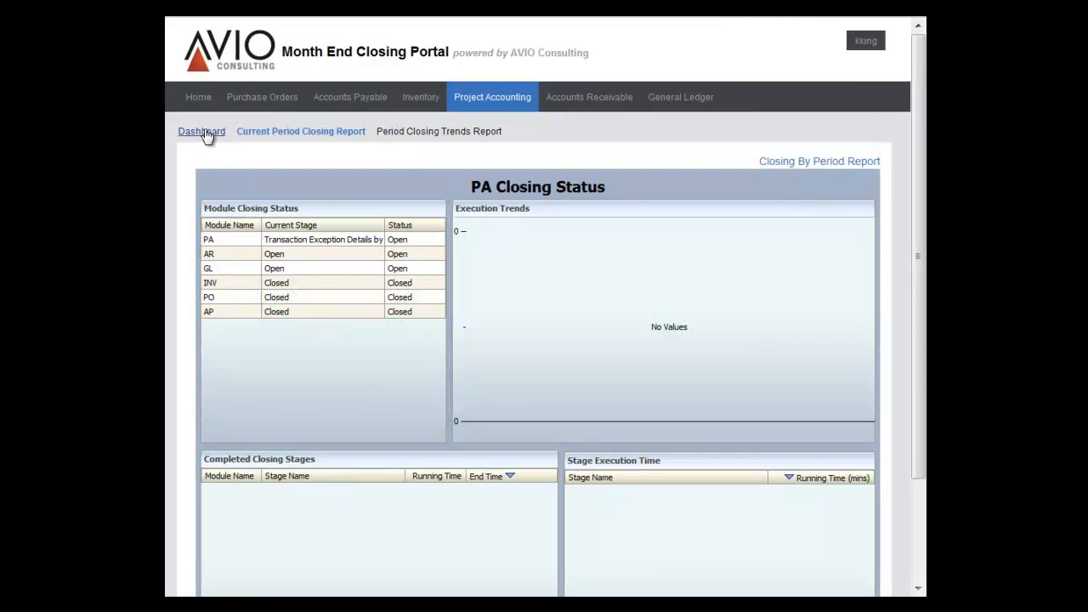
{"action": "left_click", "coordinate": [201, 131]}
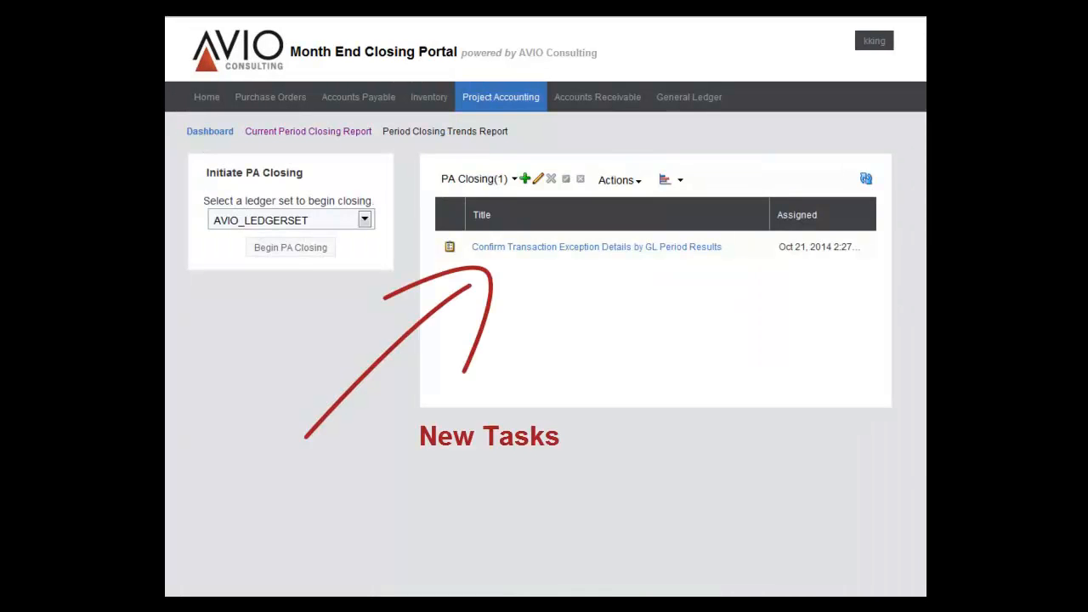
{"action": "mouse_move", "coordinate": [575, 258]}
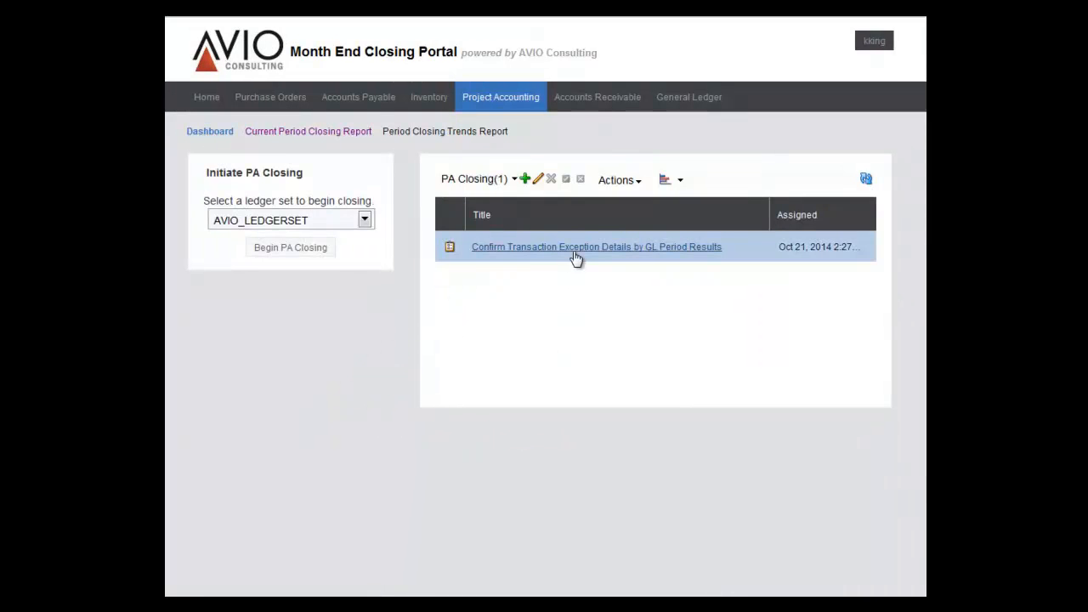
Review the Confirm Transaction Exception Details task, scrolling through the EBS program results.
{"action": "left_click", "coordinate": [595, 246]}
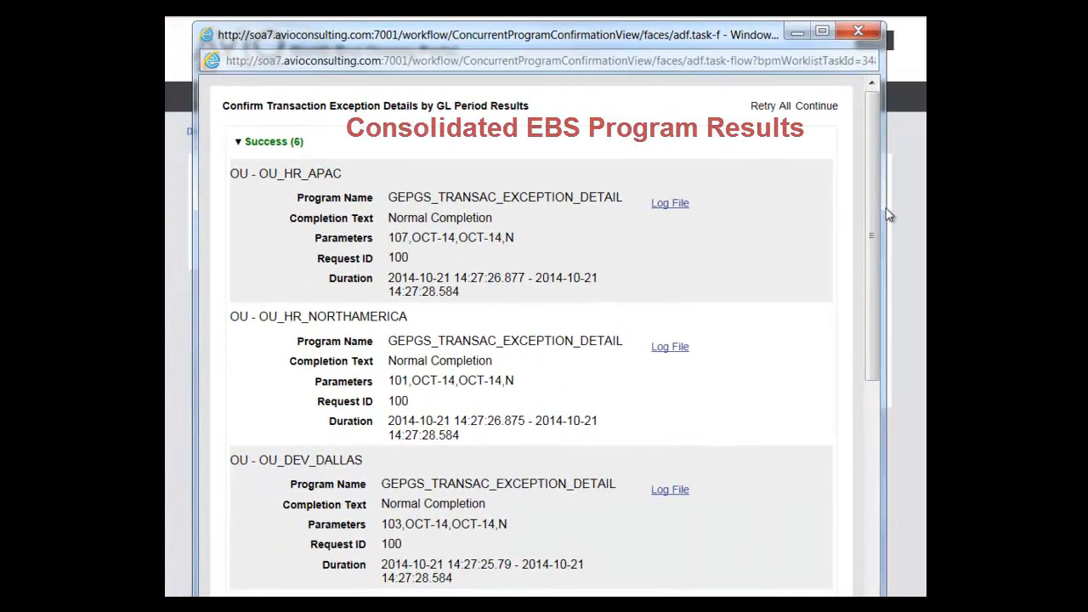
{"action": "scroll", "scroll_direction": "down", "scroll_amount": 3}
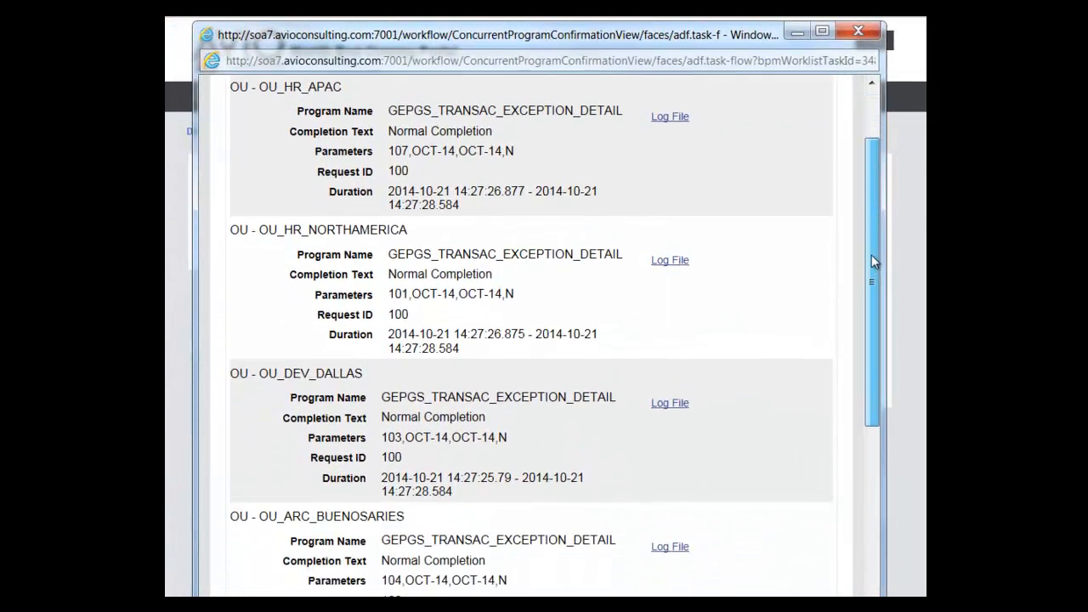
{"action": "scroll", "scroll_direction": "down", "scroll_amount": 3}
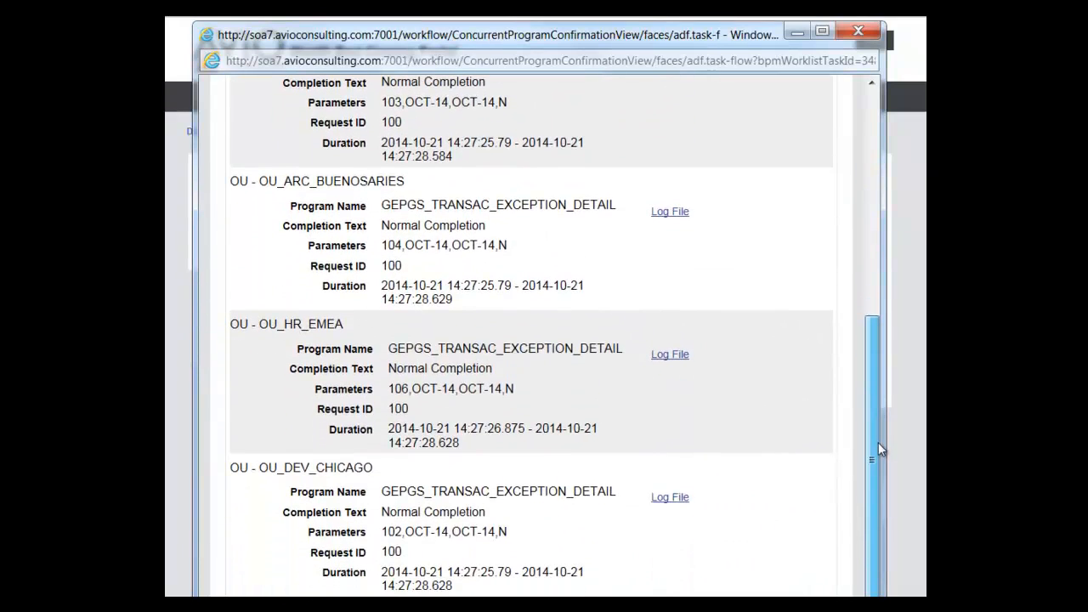
{"action": "scroll", "scroll_direction": "up", "scroll_amount": 3}
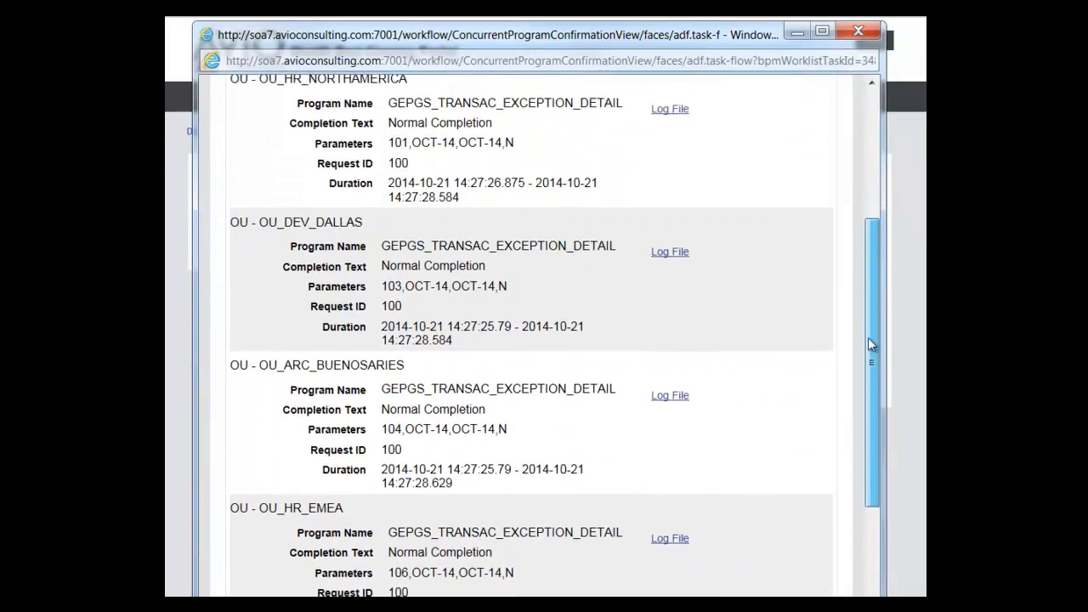
{"action": "scroll", "scroll_direction": "up", "scroll_amount": 3}
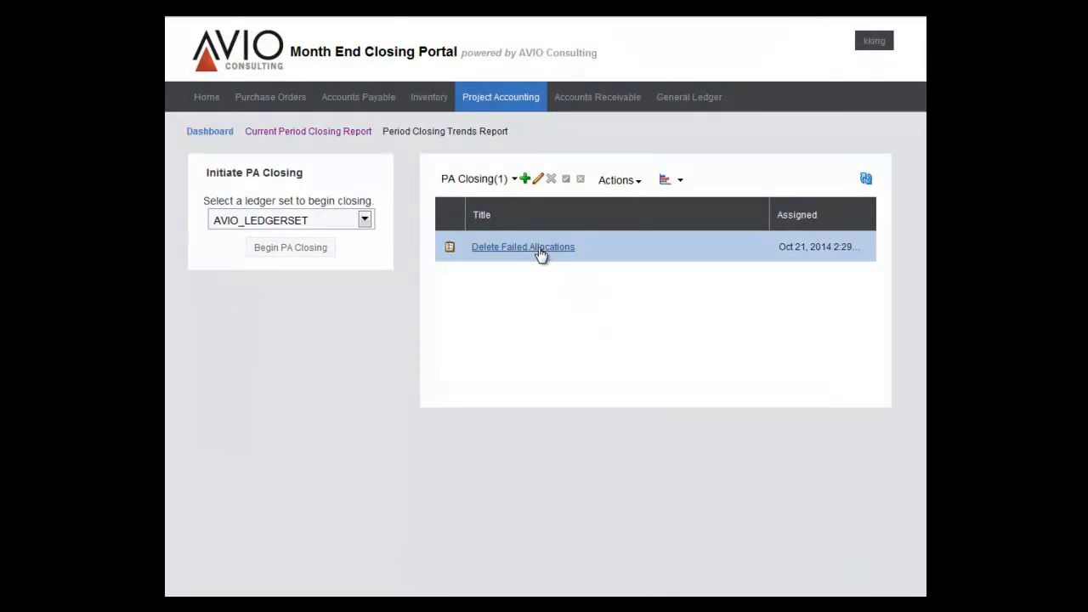
{"action": "left_click", "coordinate": [522, 246]}
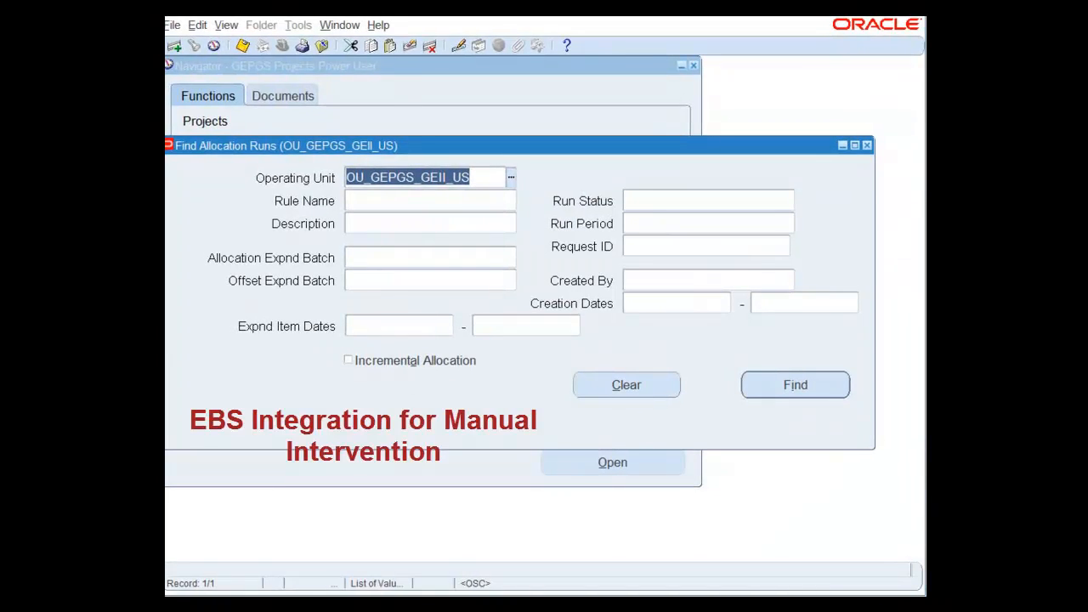
{"action": "left_click", "coordinate": [796, 384]}
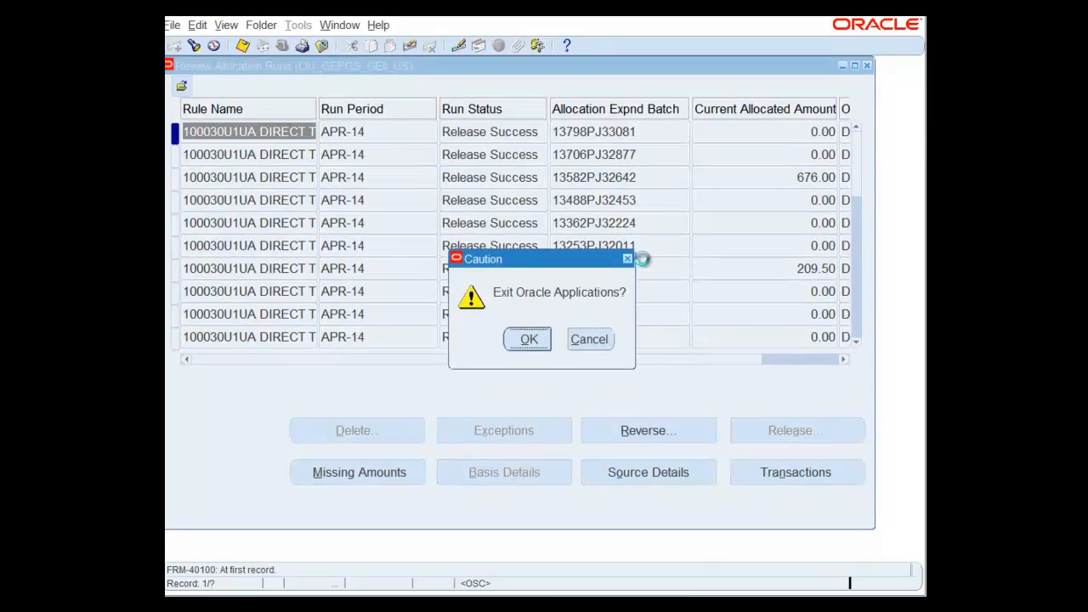
{"action": "left_click", "coordinate": [527, 340]}
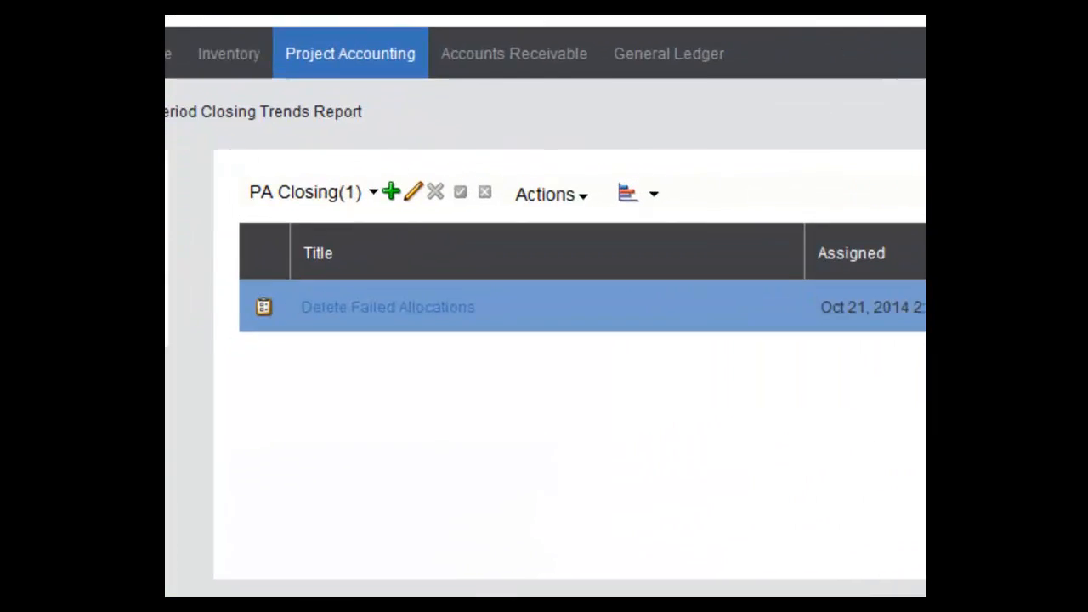
Complete the Delete Failed Allocations task via Actions > Continue.
{"action": "left_click", "coordinate": [544, 194]}
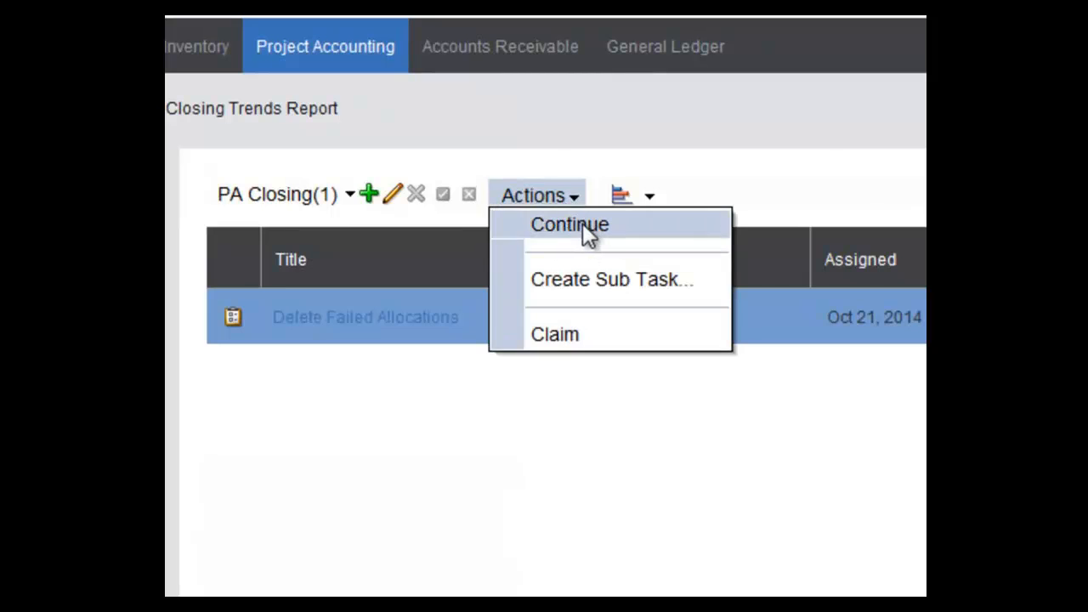
{"action": "left_click", "coordinate": [568, 224]}
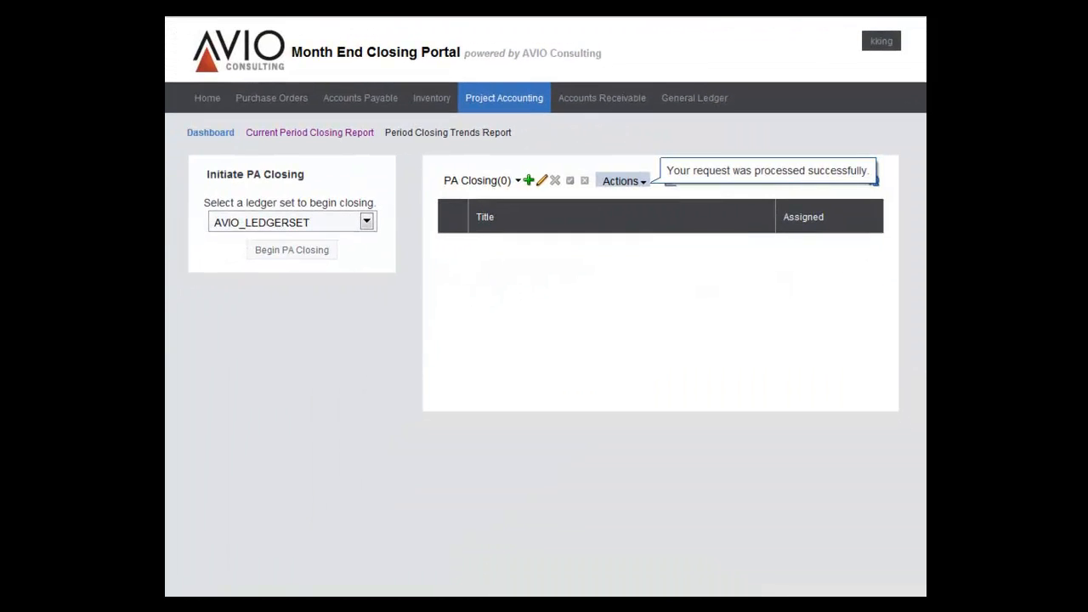
Review the overall OCT-14 closing status on Home, then return to Project Accounting.
{"action": "left_click", "coordinate": [197, 97]}
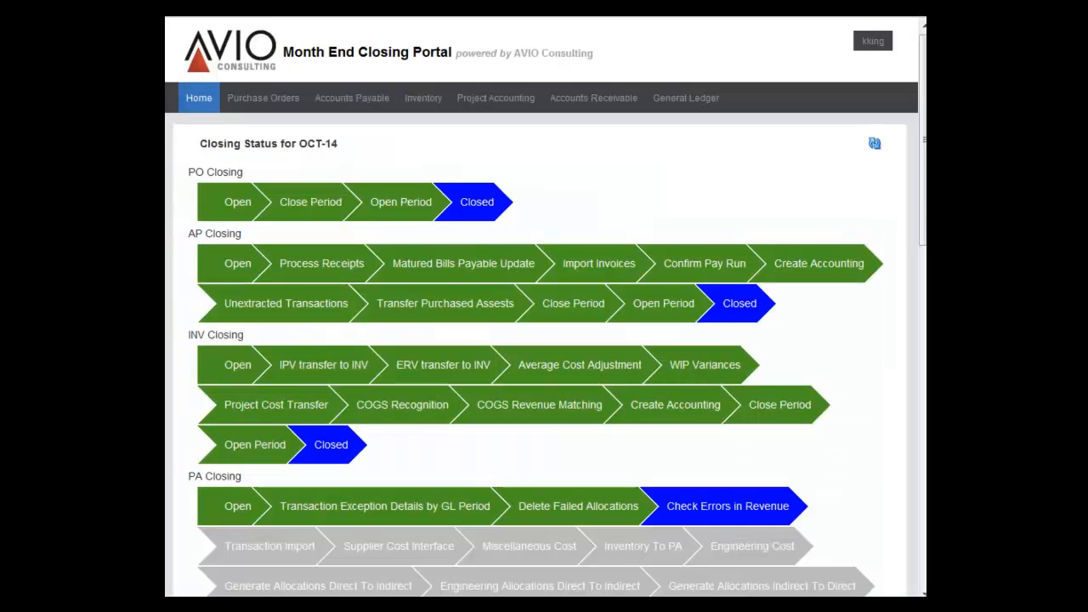
{"action": "scroll", "scroll_direction": "down", "scroll_amount": 3}
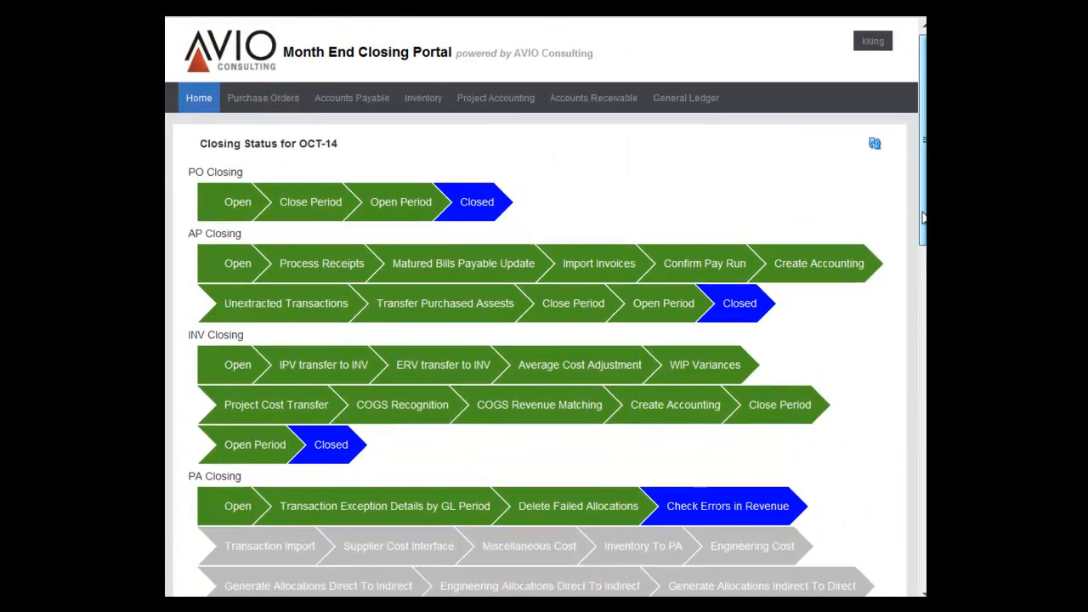
{"action": "left_click", "coordinate": [496, 97]}
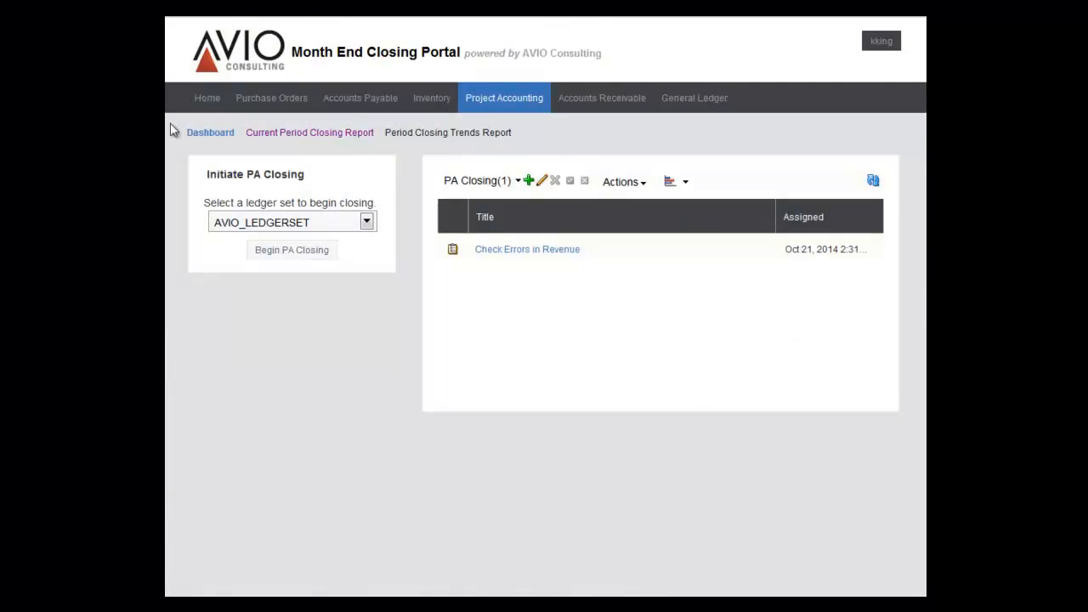
Continue past Check Errors in Revenue and view the Confirm Engineering Allocation Direct to Indirect Results task.
{"action": "left_click", "coordinate": [309, 132]}
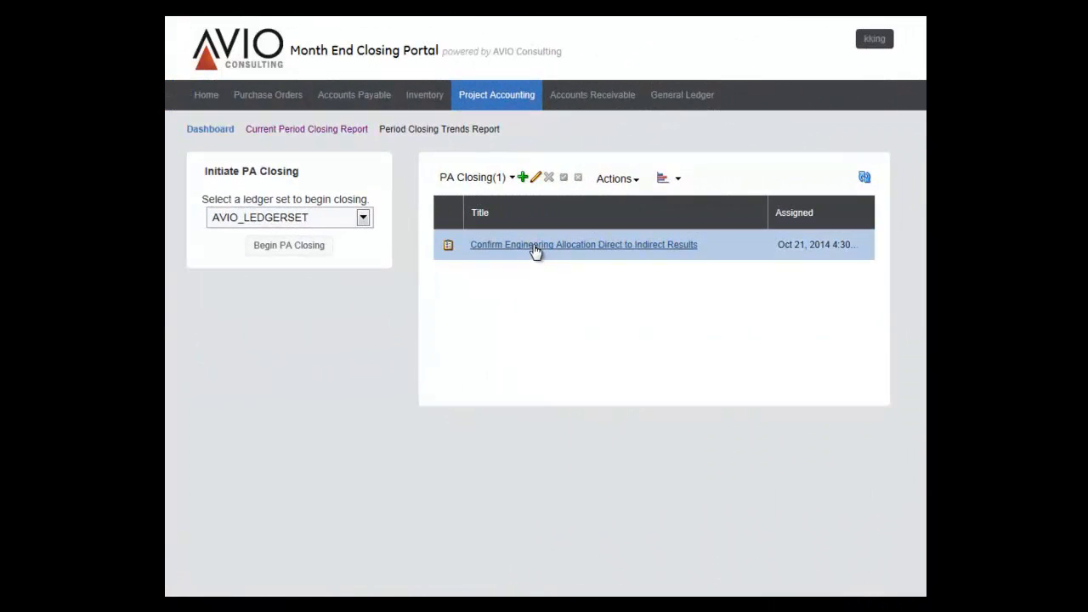
{"action": "left_click", "coordinate": [583, 245]}
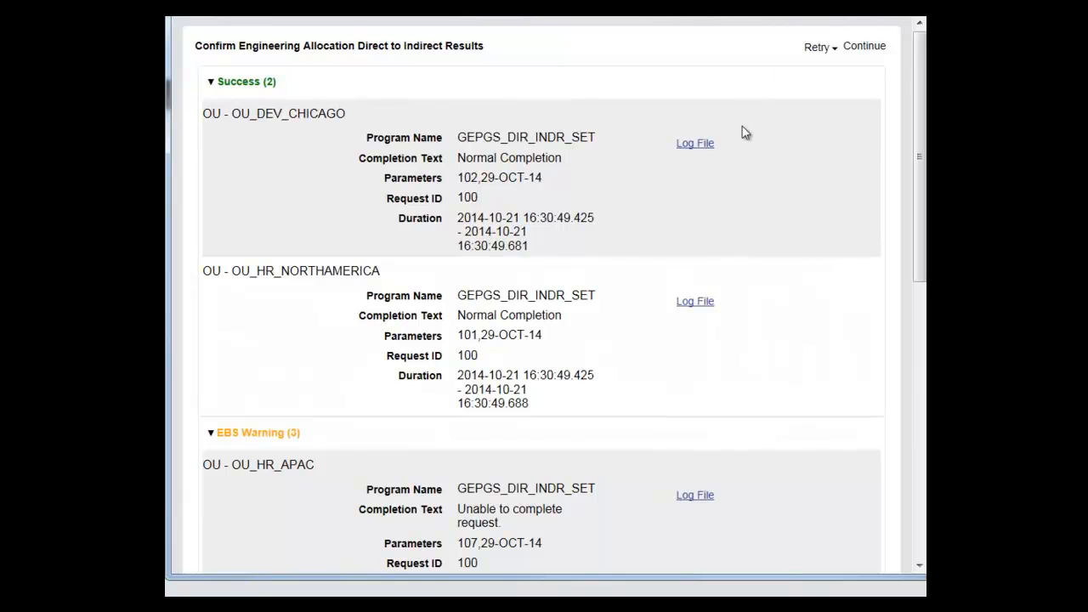
Collapse the successful units, review the EBS warnings and error, and show the Retry options.
{"action": "left_click", "coordinate": [211, 81]}
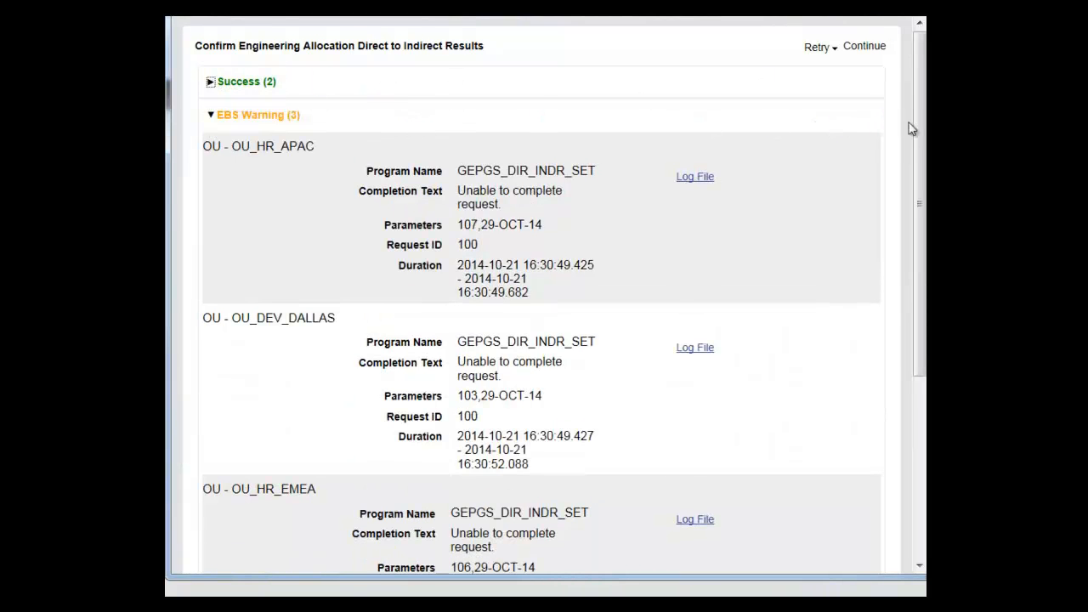
{"action": "scroll", "scroll_direction": "down", "scroll_amount": 3}
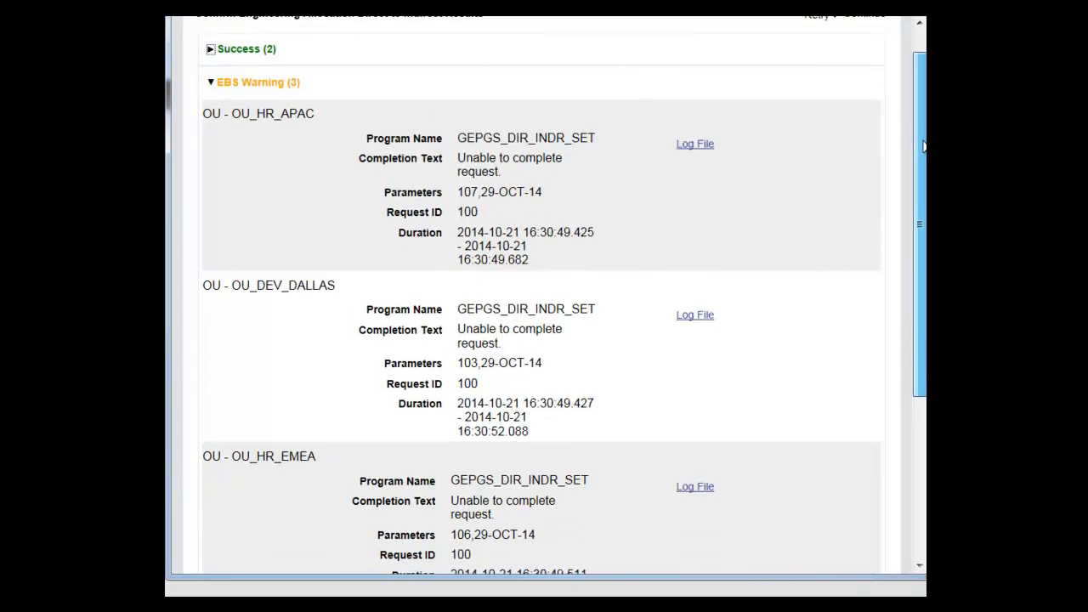
{"action": "scroll", "scroll_direction": "down", "scroll_amount": 3}
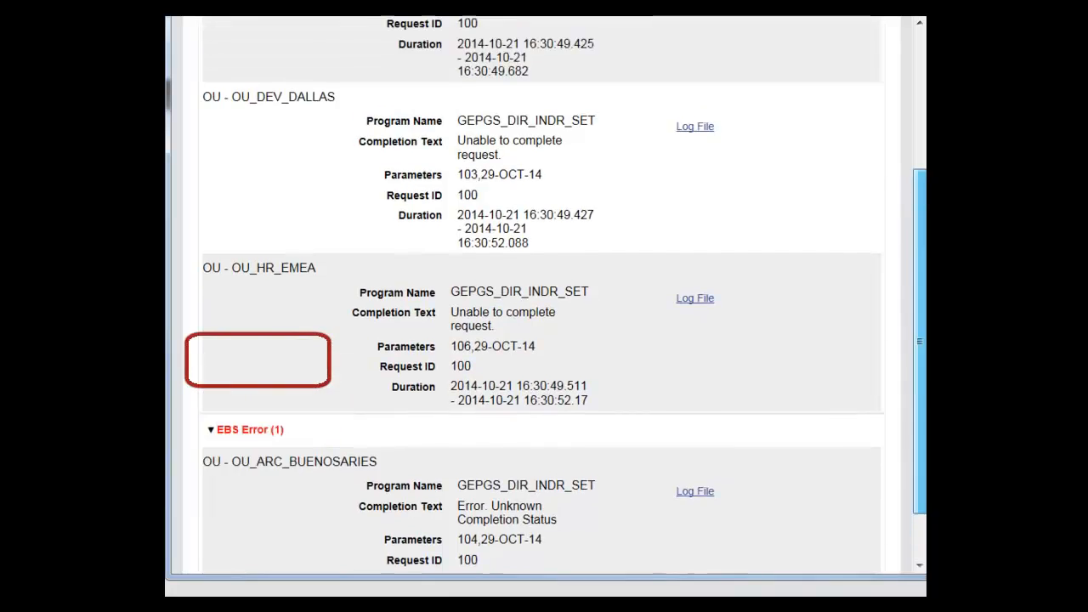
{"action": "left_click", "coordinate": [748, 75]}
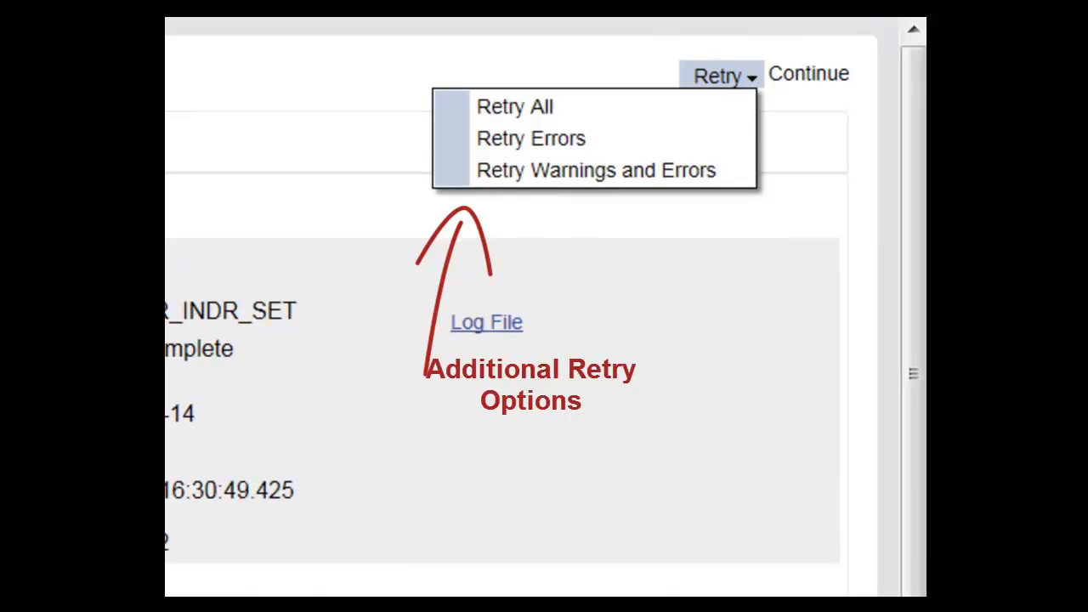
{"action": "mouse_move", "coordinate": [688, 177]}
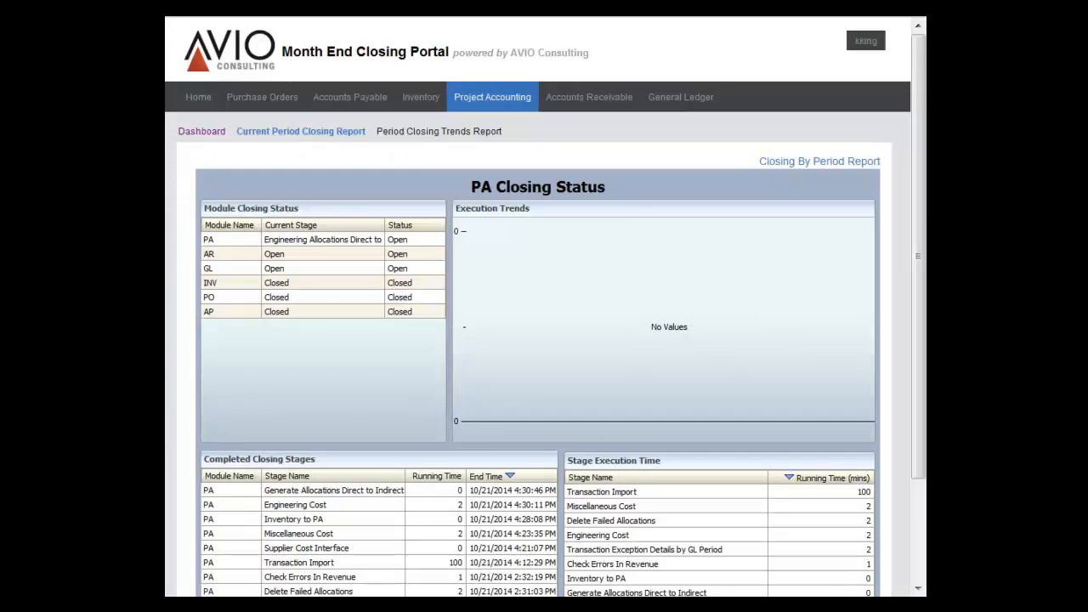
Confirm the Revenue Request Results with six successful operating units and continue.
{"action": "scroll", "scroll_direction": "down", "scroll_amount": 3}
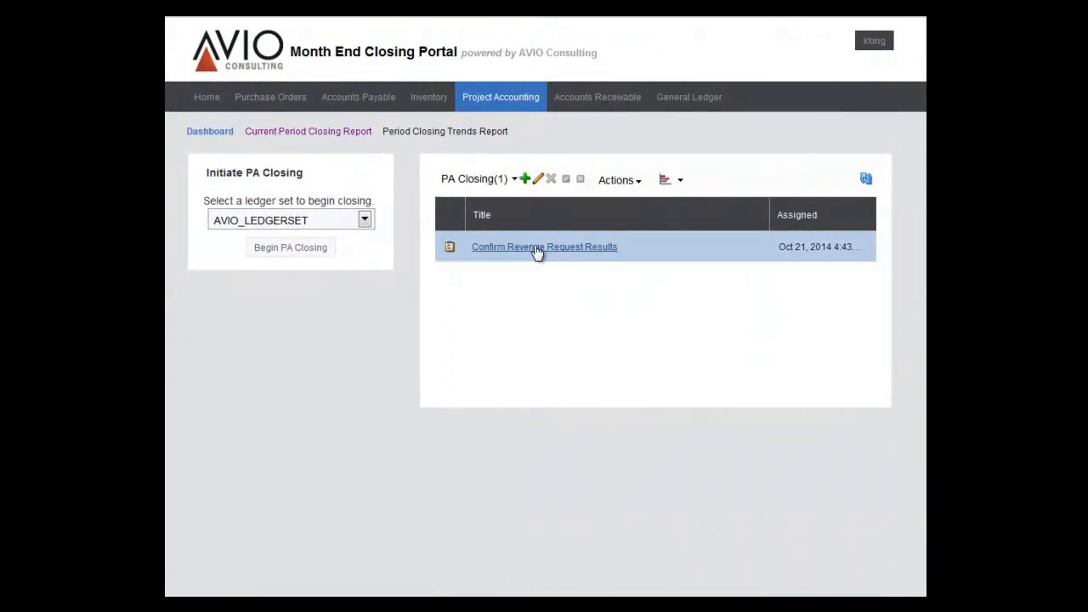
{"action": "left_click", "coordinate": [544, 246]}
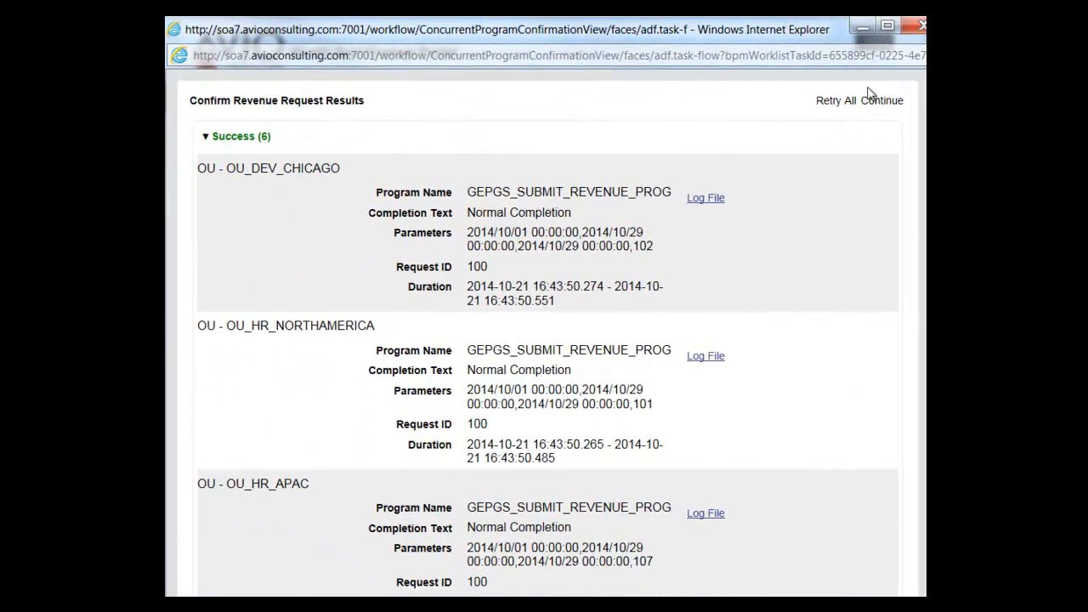
{"action": "left_click", "coordinate": [884, 99]}
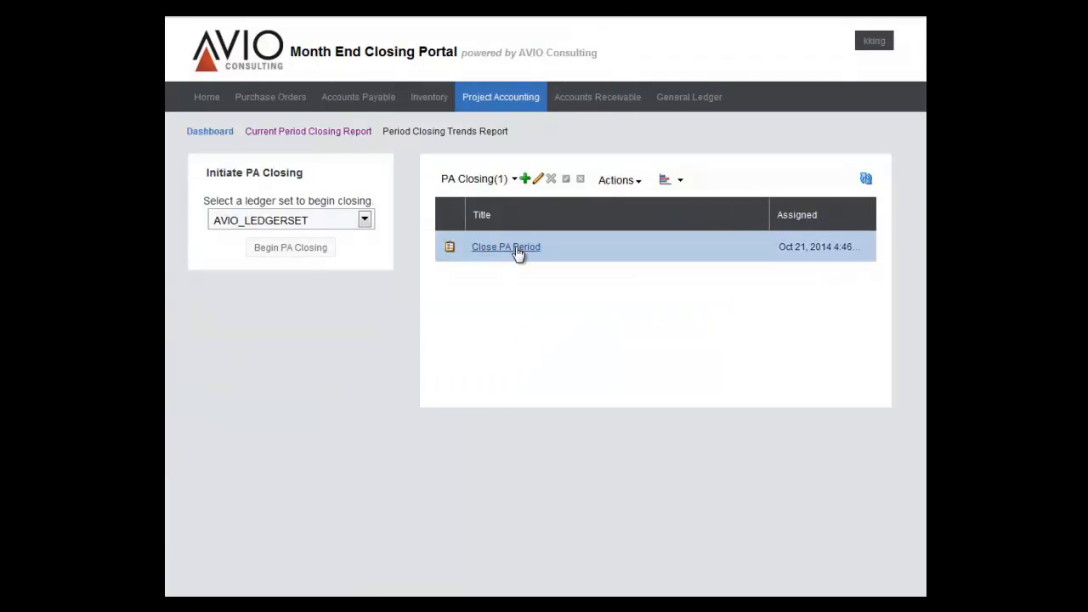
{"action": "left_click", "coordinate": [504, 246]}
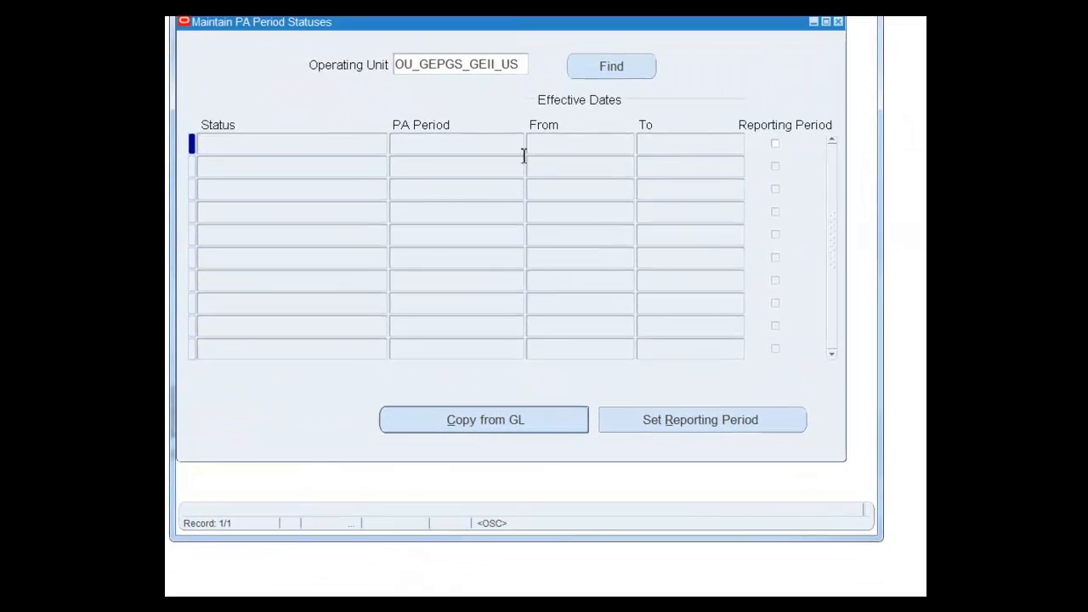
{"action": "left_click", "coordinate": [610, 67]}
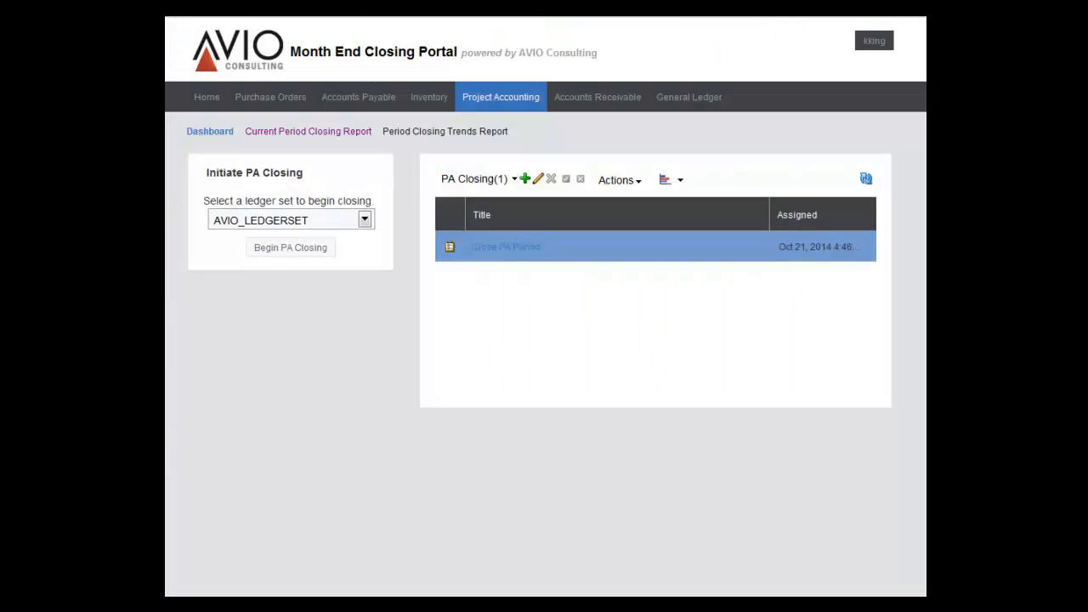
Complete the Close PA Period and Mark Period as Reporting Period tasks.
{"action": "left_click", "coordinate": [616, 180]}
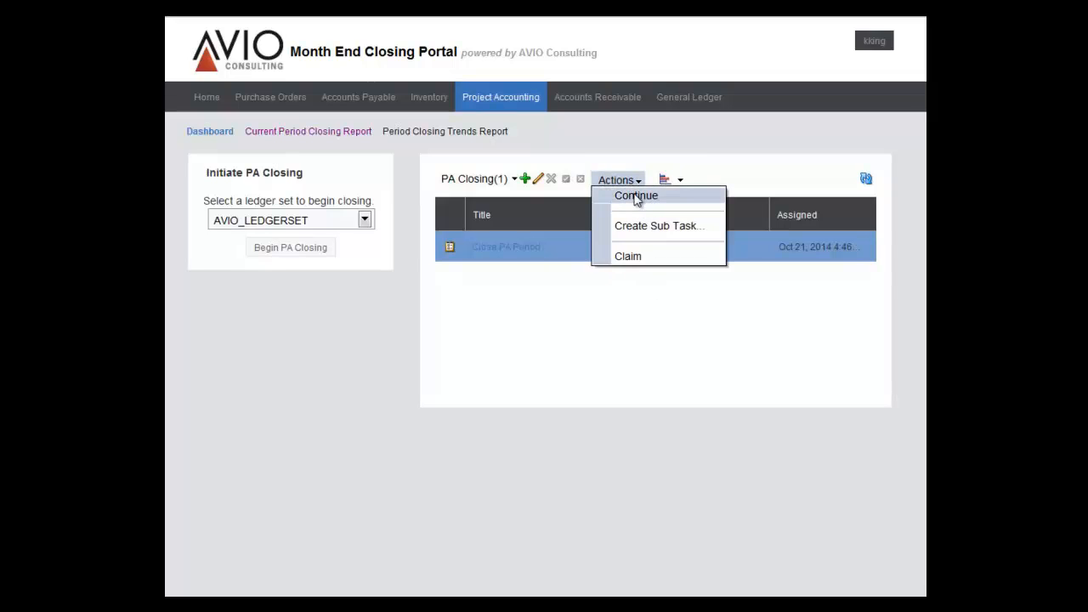
{"action": "left_click", "coordinate": [634, 196]}
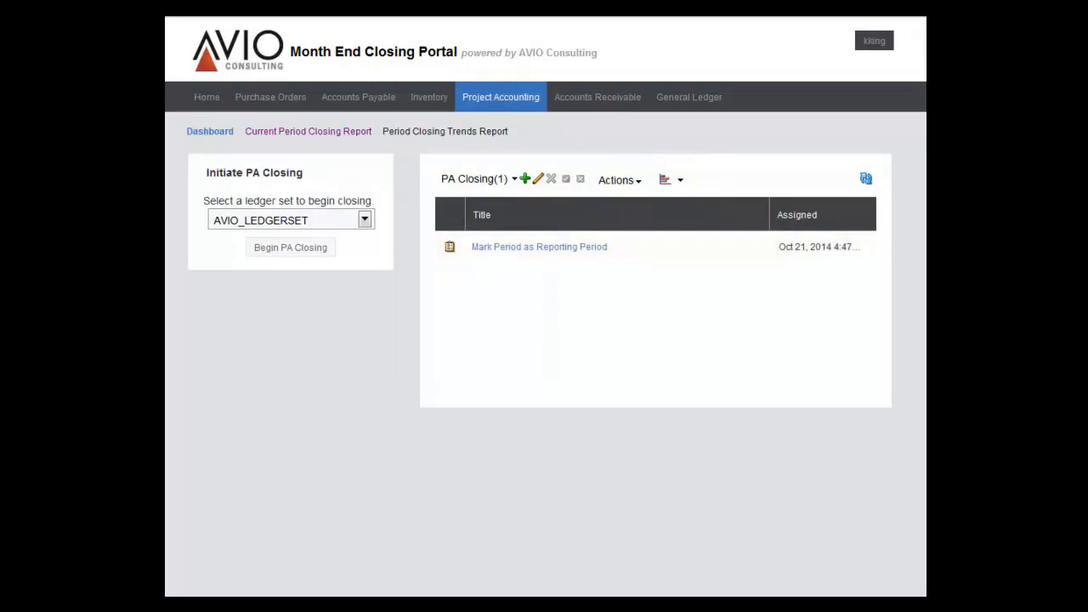
{"action": "left_click", "coordinate": [539, 246]}
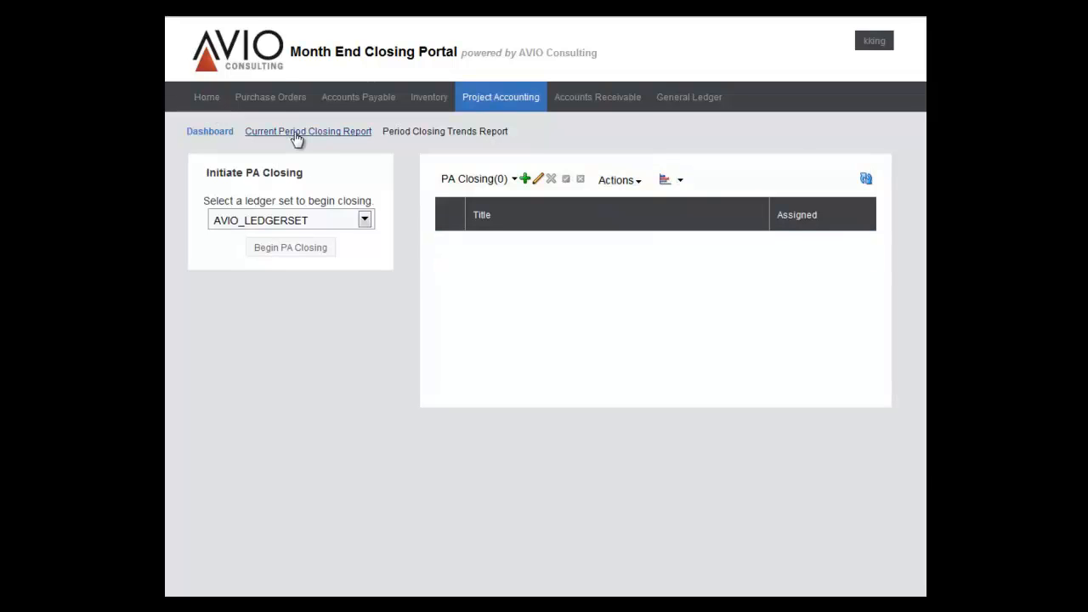
View the Current Period Closing Report showing PA closed with all stage run times.
{"action": "left_click", "coordinate": [307, 131]}
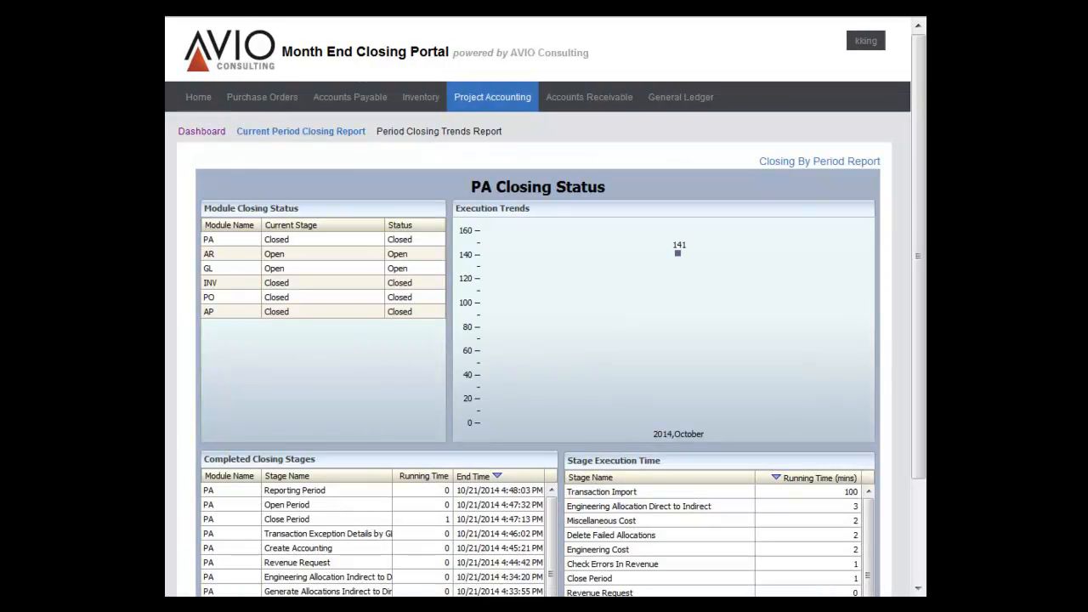
{"action": "scroll", "scroll_direction": "down", "scroll_amount": 3}
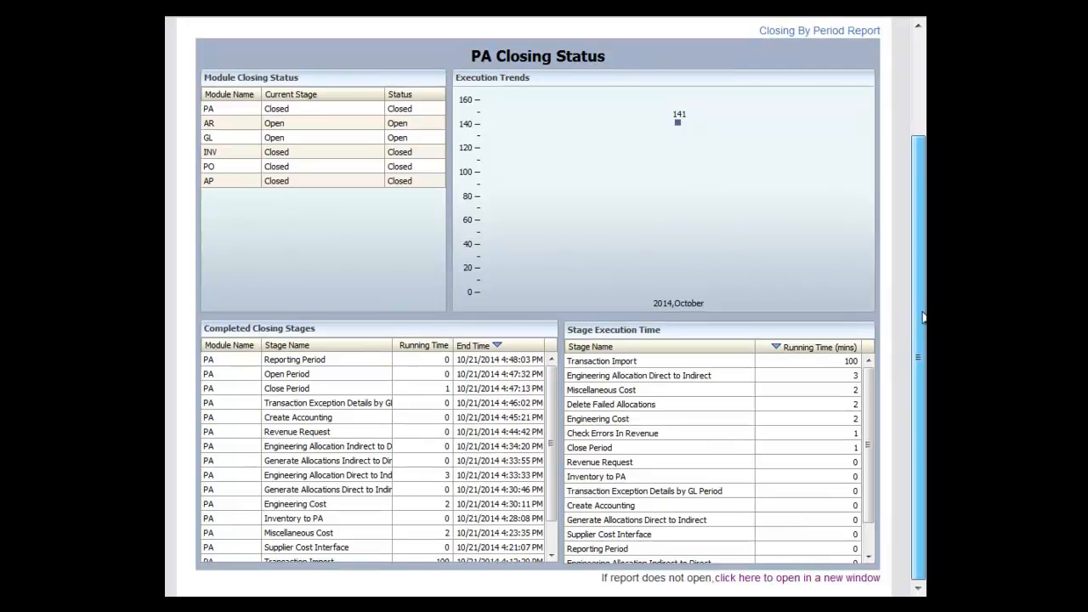